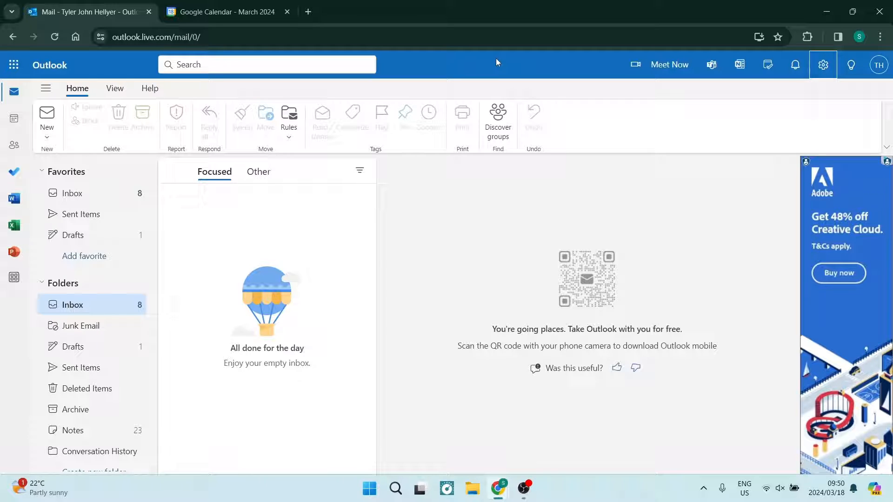
{"action": "mouse_move", "coordinate": [400, 121]}
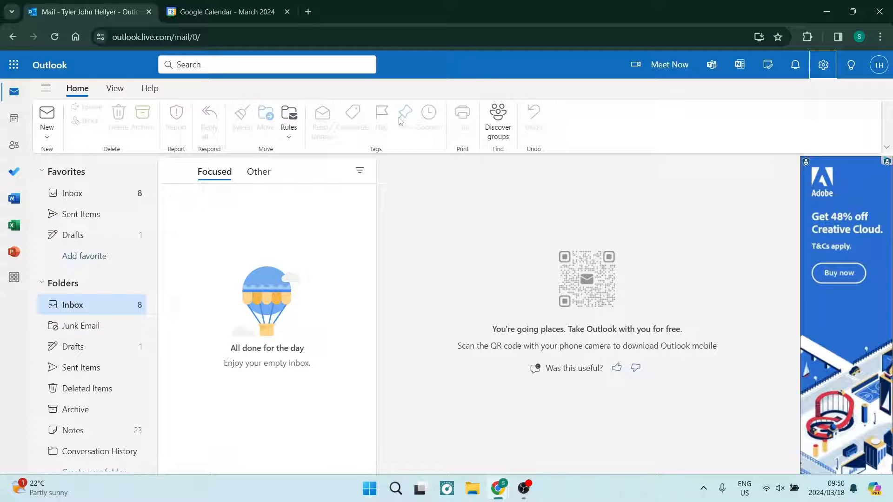
{"action": "mouse_move", "coordinate": [381, 124]}
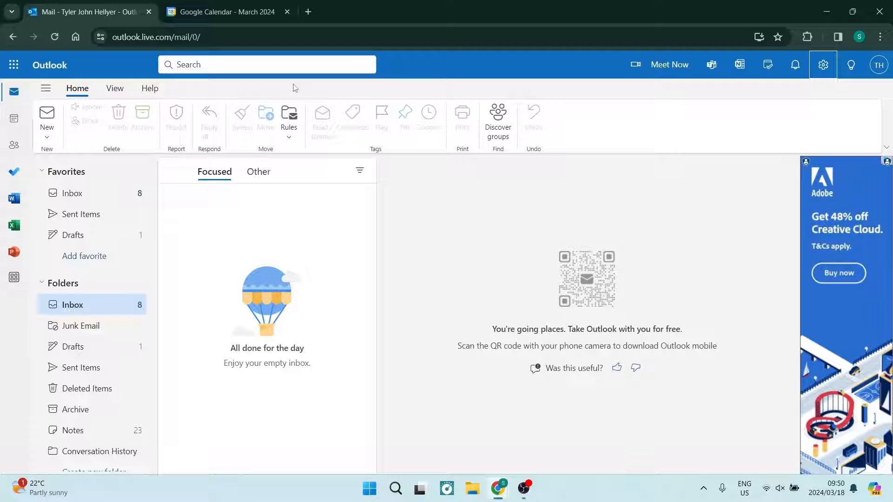
{"action": "mouse_move", "coordinate": [188, 134]}
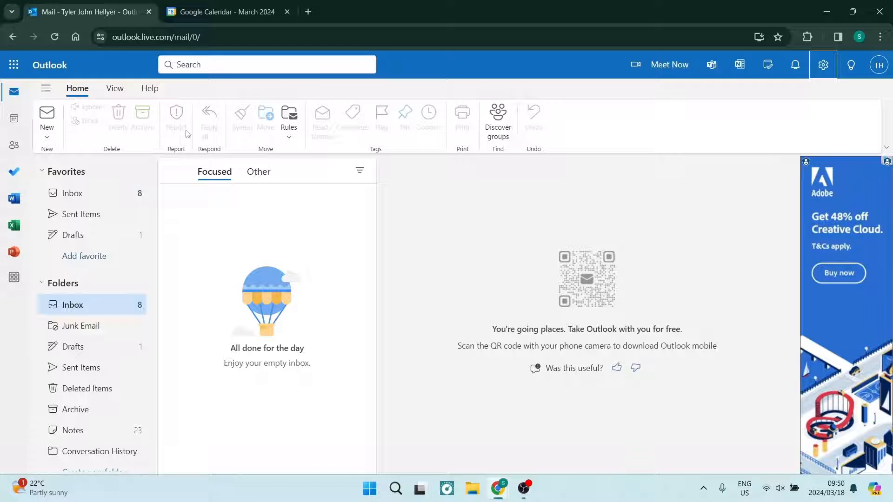
{"action": "mouse_move", "coordinate": [780, 98]}
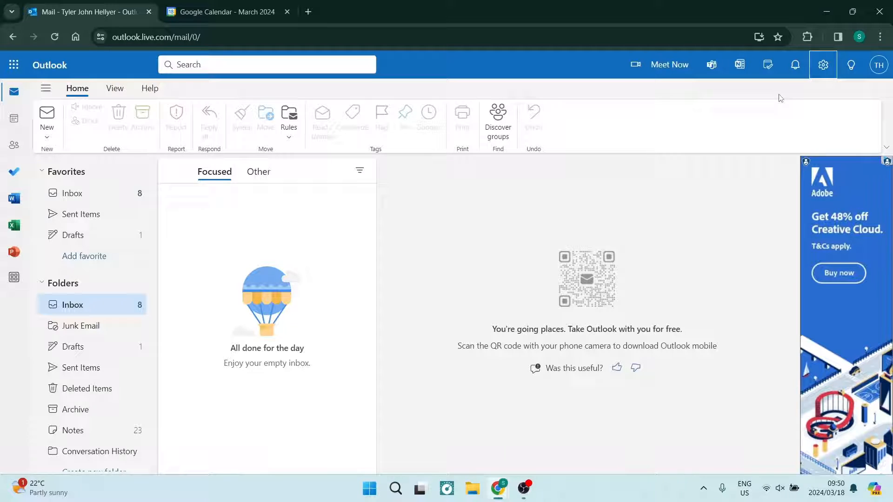
{"action": "mouse_move", "coordinate": [824, 64]}
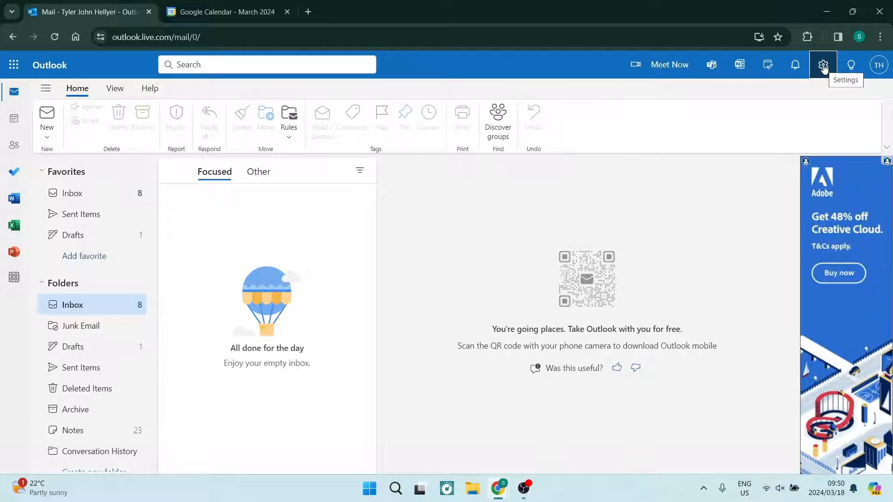
Publish the Outlook Calendar from Shared calendars settings and view its permission options.
{"action": "left_click", "coordinate": [822, 64]}
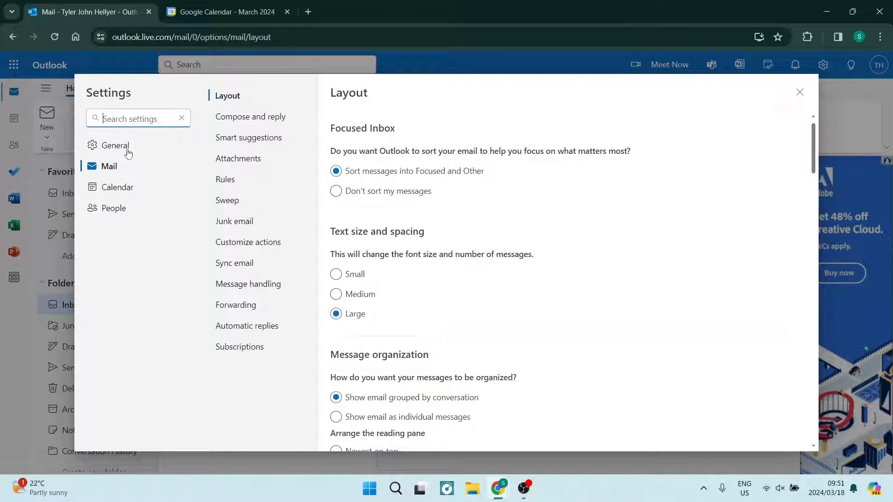
{"action": "left_click", "coordinate": [117, 187]}
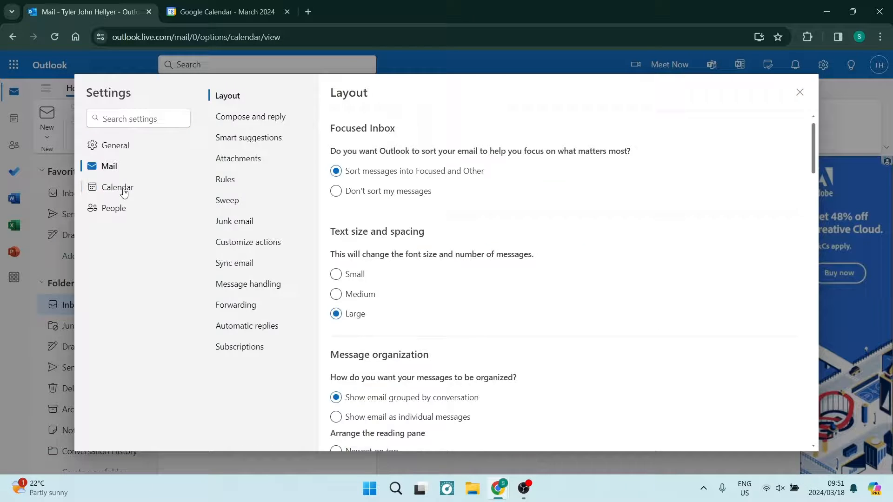
{"action": "left_click", "coordinate": [117, 187]}
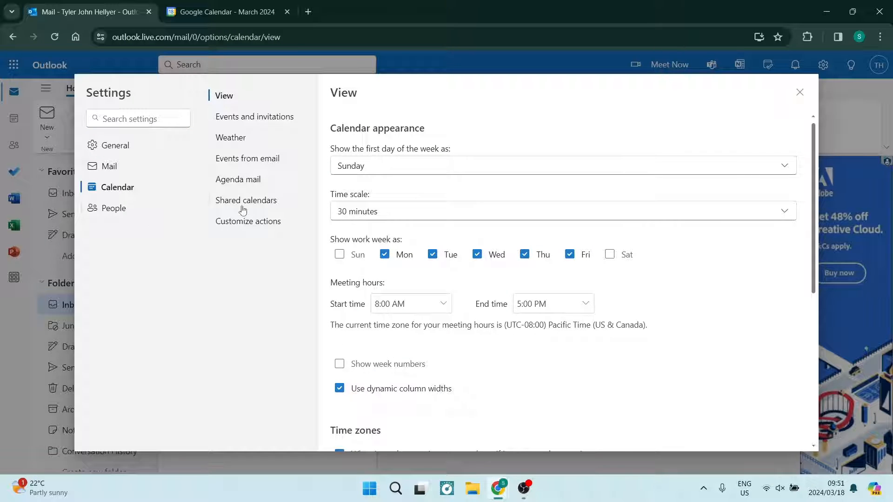
{"action": "left_click", "coordinate": [246, 200]}
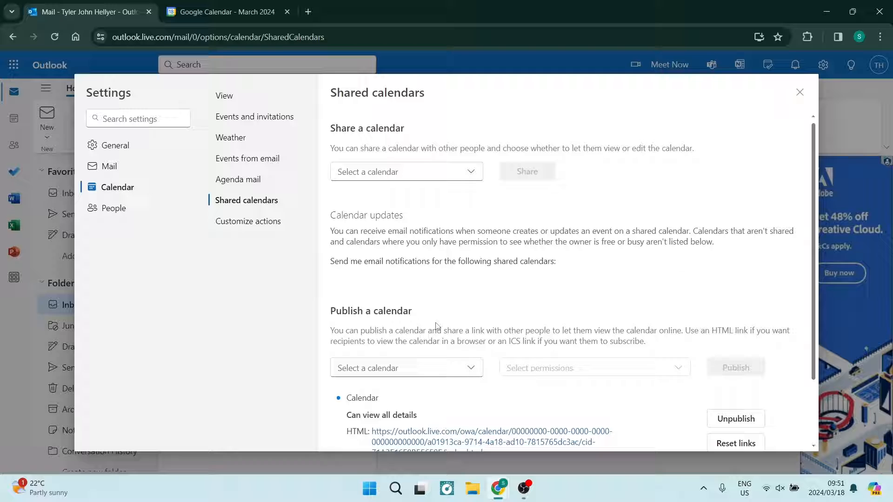
{"action": "mouse_move", "coordinate": [434, 373]}
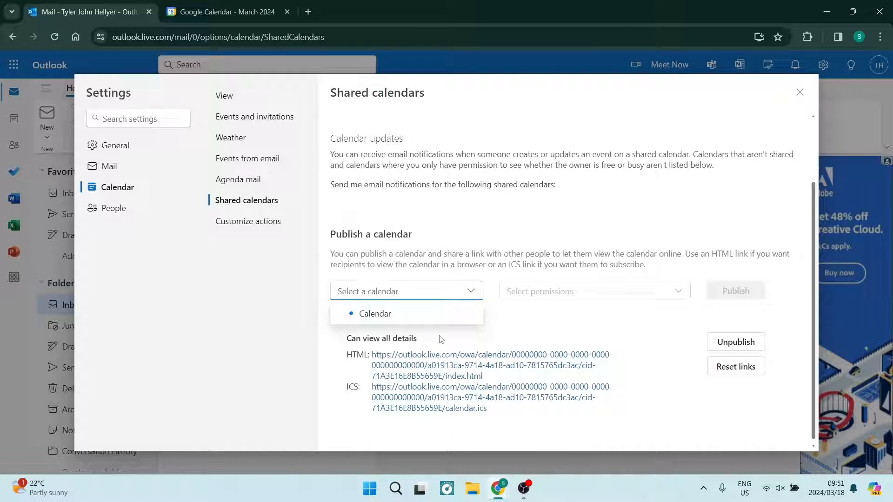
{"action": "left_click", "coordinate": [375, 313]}
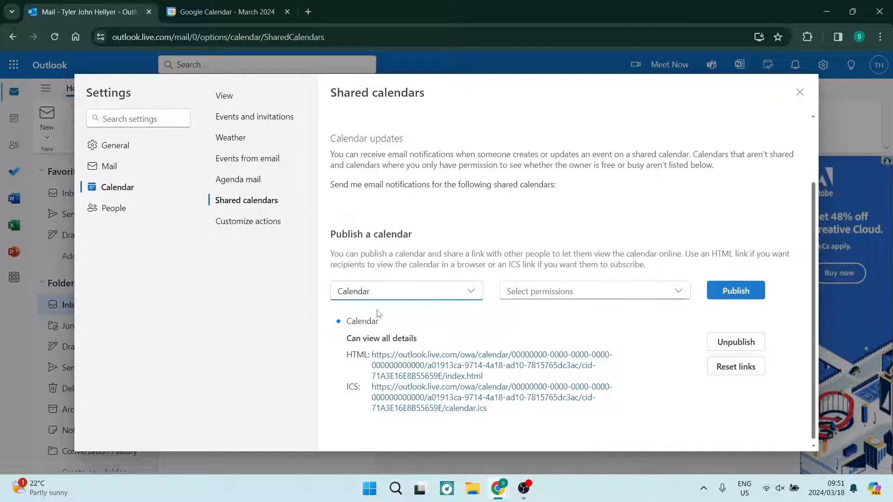
{"action": "mouse_move", "coordinate": [438, 286]}
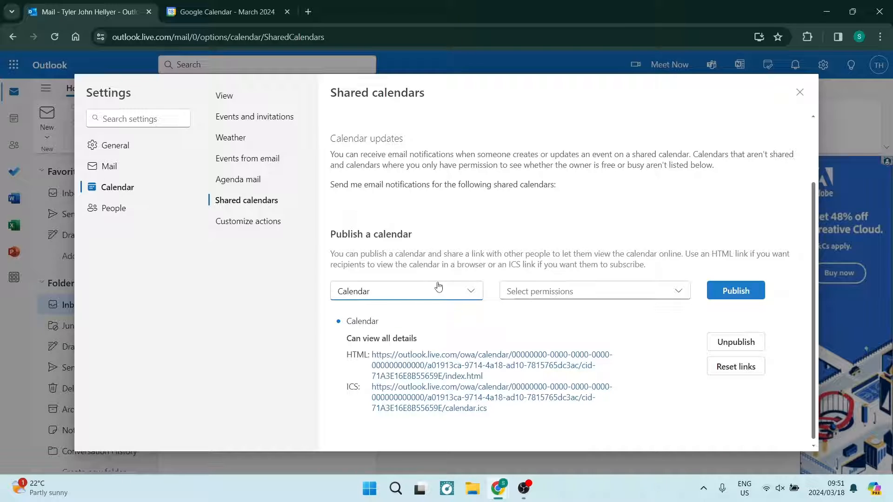
{"action": "mouse_move", "coordinate": [525, 300]}
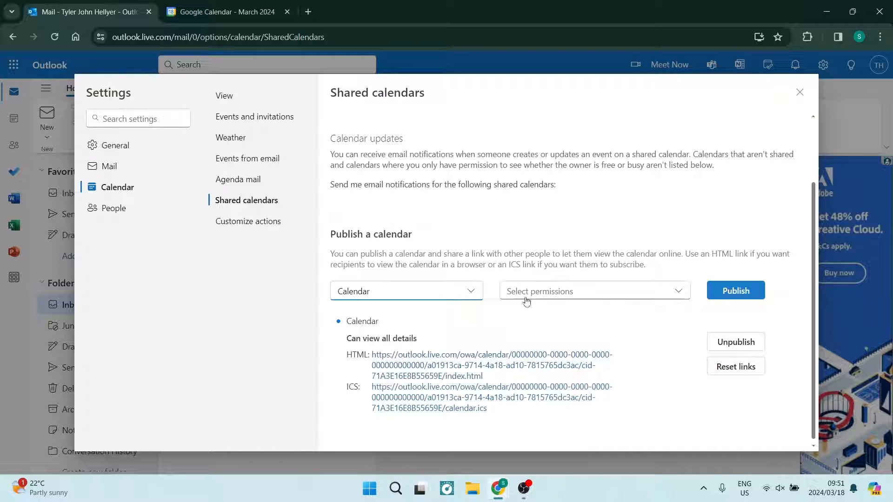
{"action": "left_click", "coordinate": [592, 291]}
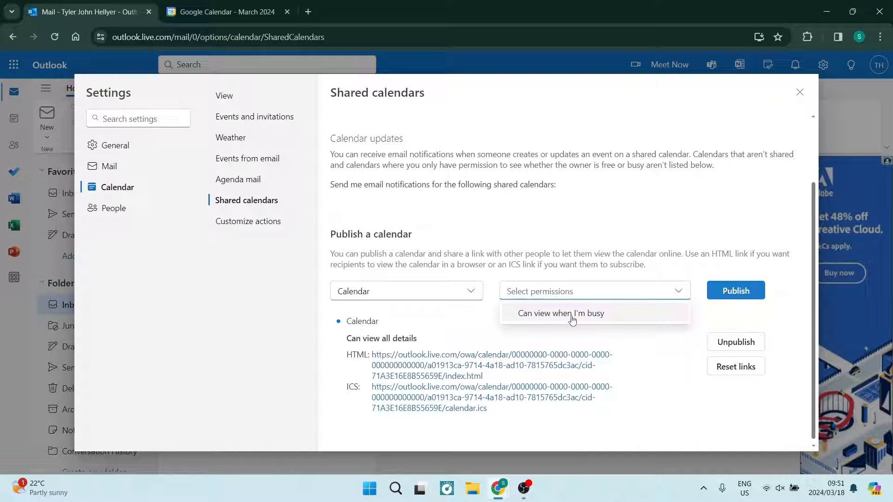
{"action": "mouse_move", "coordinate": [655, 274]}
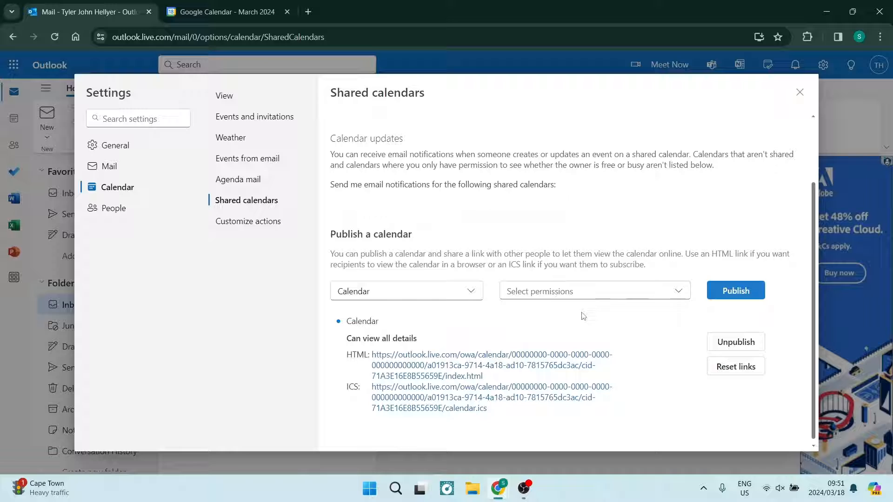
{"action": "mouse_move", "coordinate": [642, 229]}
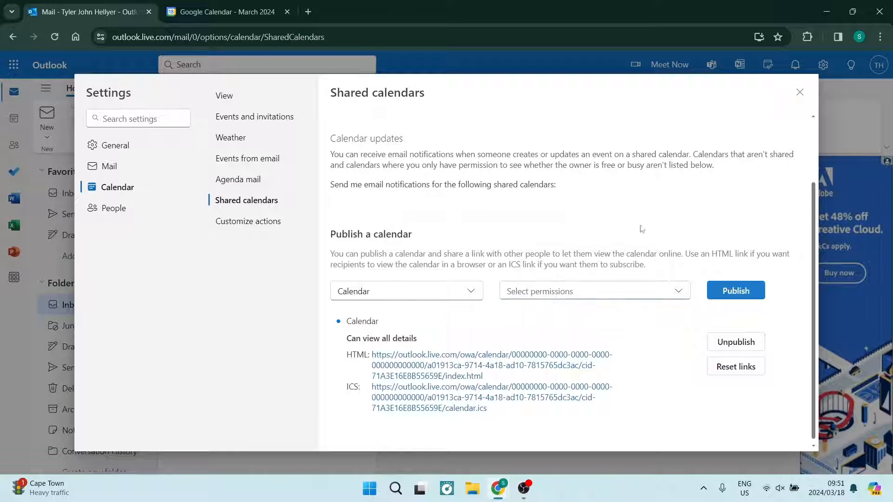
{"action": "mouse_move", "coordinate": [426, 425]}
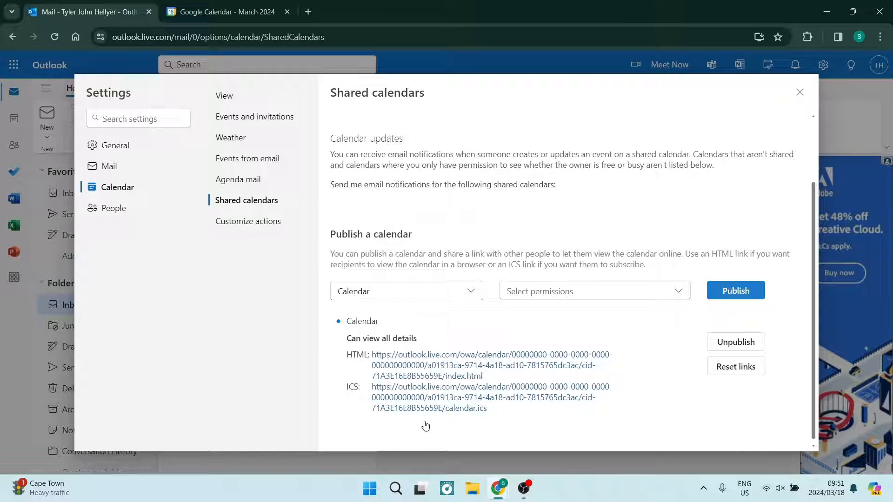
{"action": "mouse_move", "coordinate": [433, 385]}
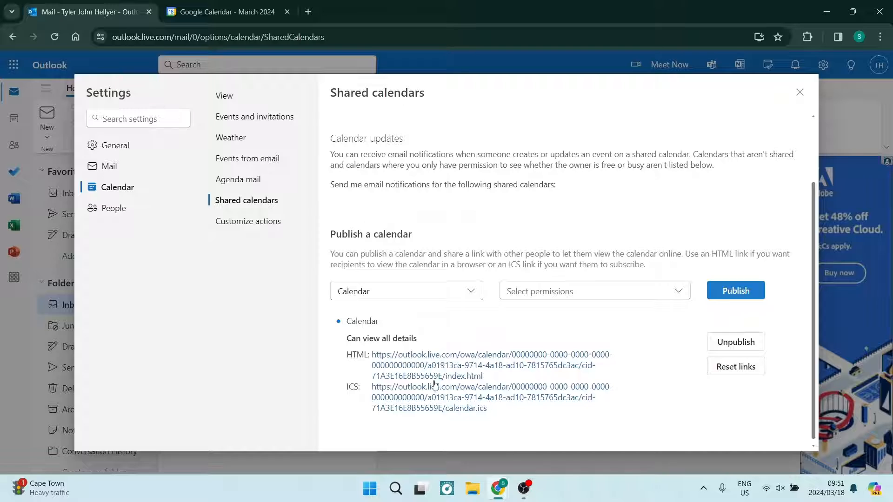
Copy the published calendar's ICS link via its right-click menu.
{"action": "right_click", "coordinate": [429, 397]}
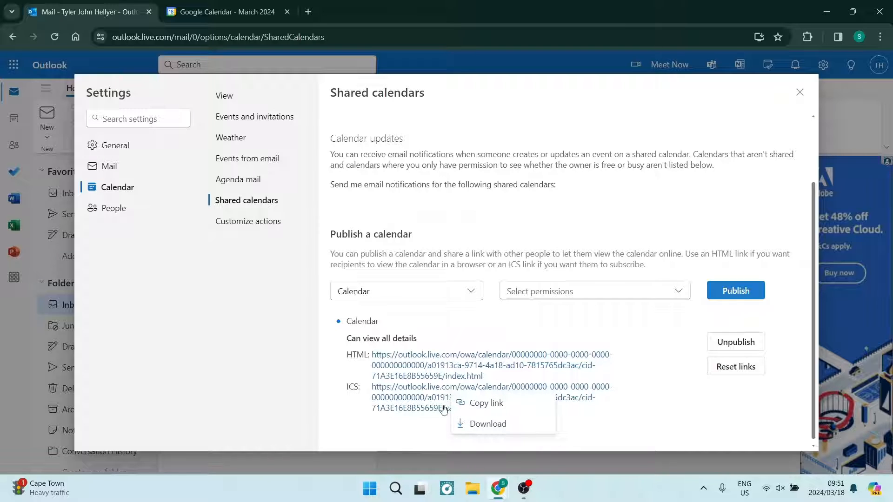
{"action": "left_click", "coordinate": [486, 402]}
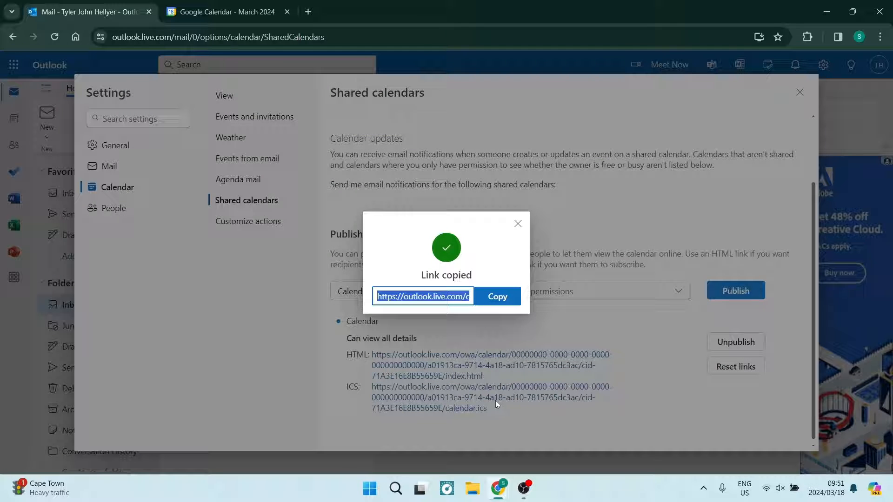
{"action": "mouse_move", "coordinate": [497, 296]}
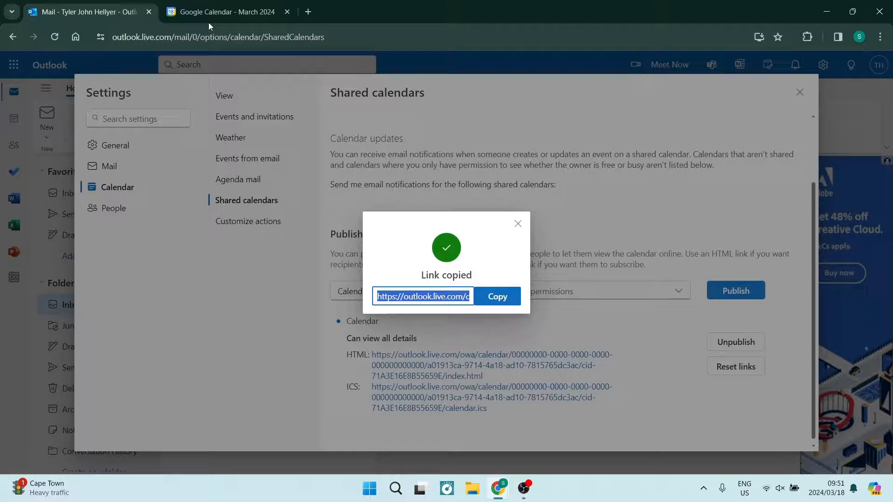
In Google Calendar, add an Other calendar From URL using the Outlook ICS link.
{"action": "left_click", "coordinate": [226, 11]}
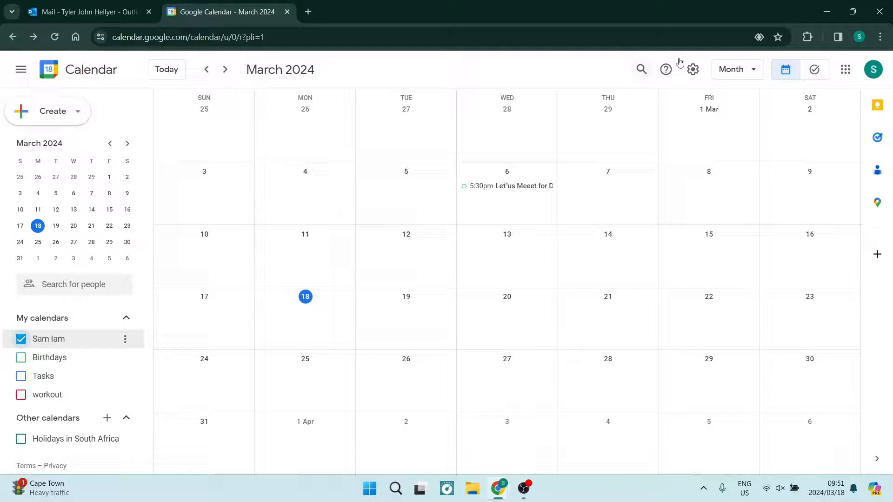
{"action": "mouse_move", "coordinate": [463, 227]}
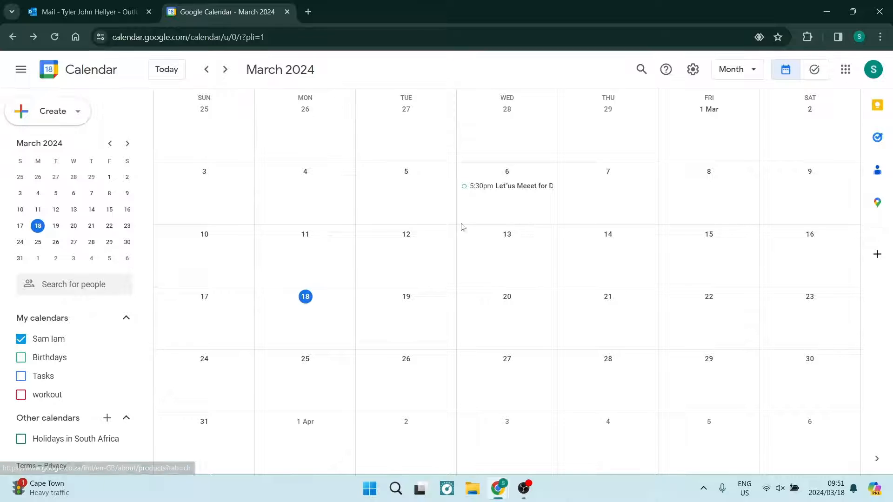
{"action": "mouse_move", "coordinate": [77, 398]}
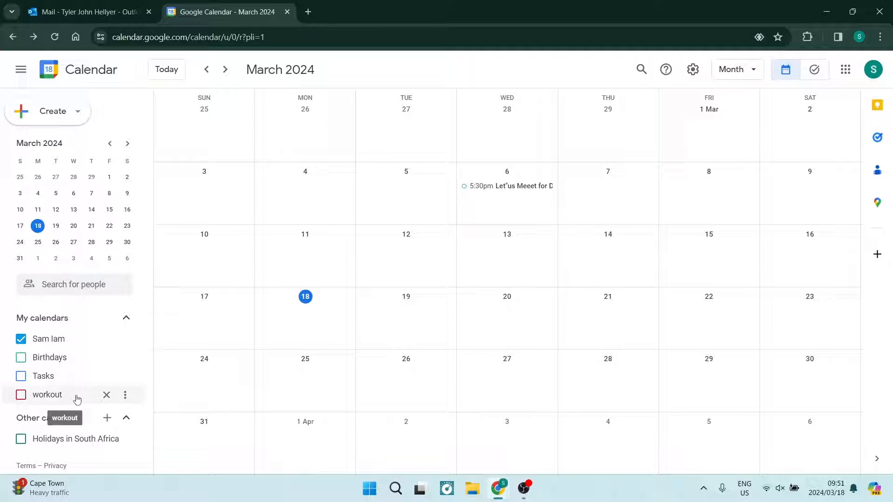
{"action": "mouse_move", "coordinate": [77, 427]}
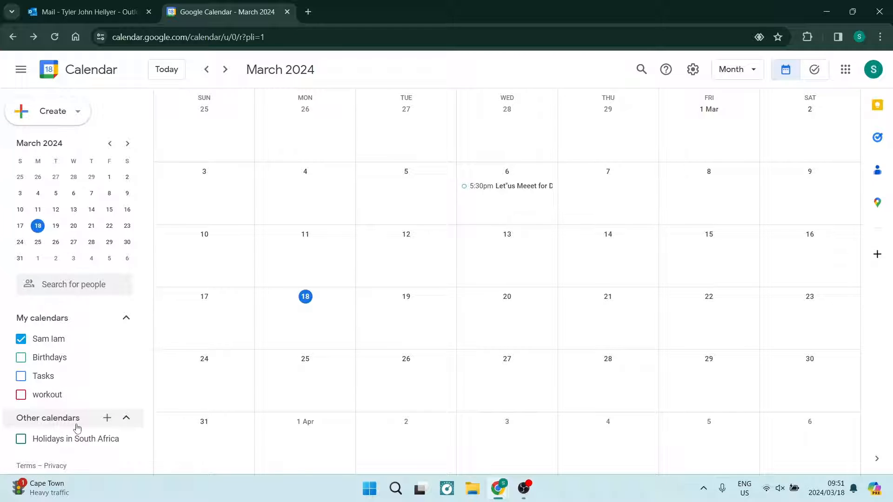
{"action": "left_click", "coordinate": [107, 419]}
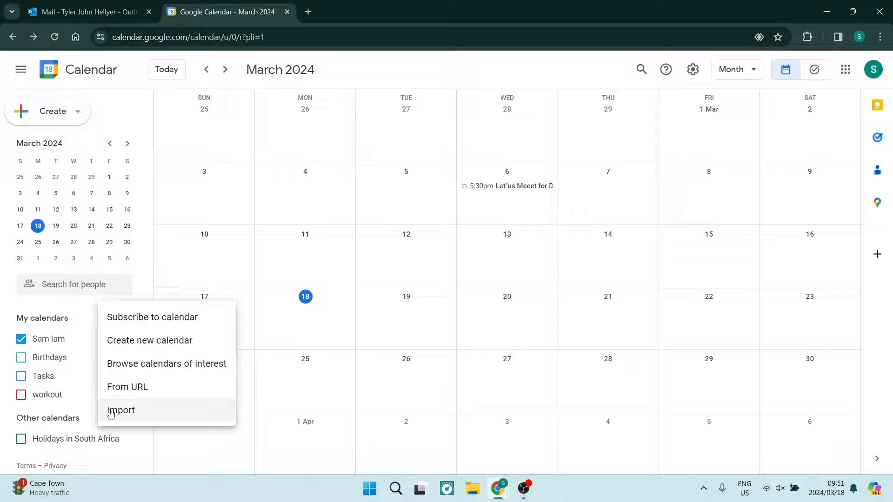
{"action": "mouse_move", "coordinate": [127, 386]}
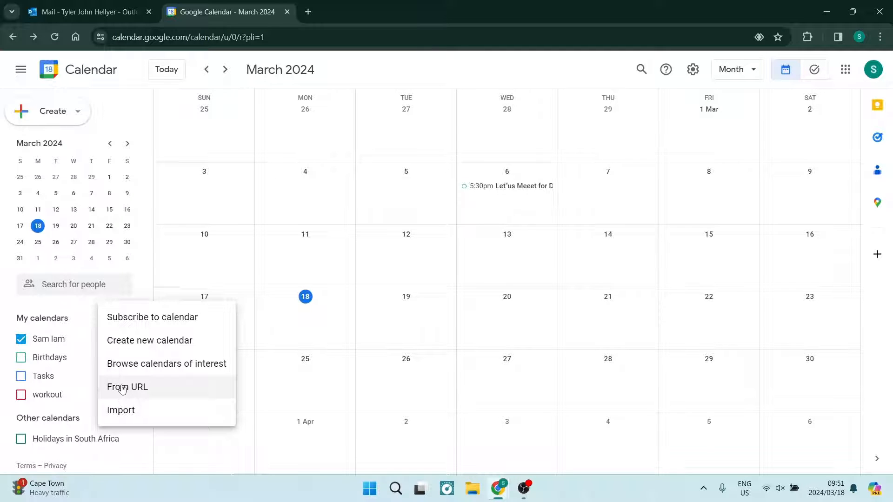
{"action": "left_click", "coordinate": [127, 387]}
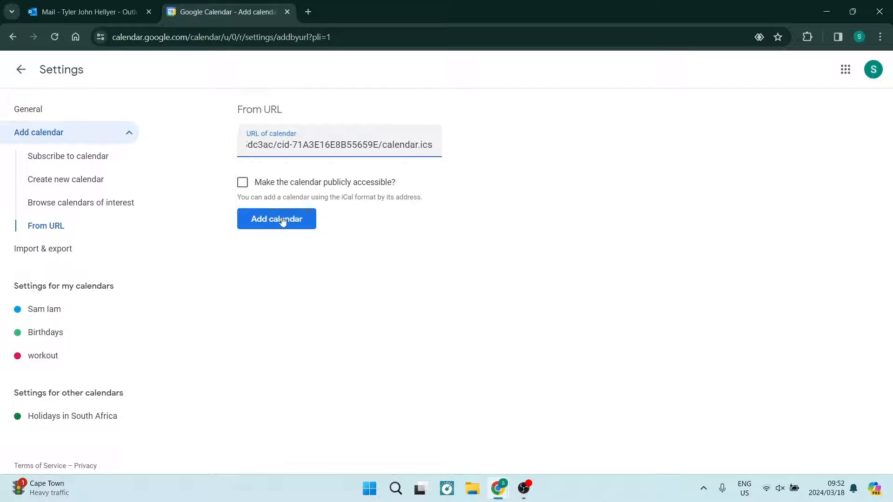
Add the Outlook ICS calendar, then return to the month view.
{"action": "left_click", "coordinate": [276, 219]}
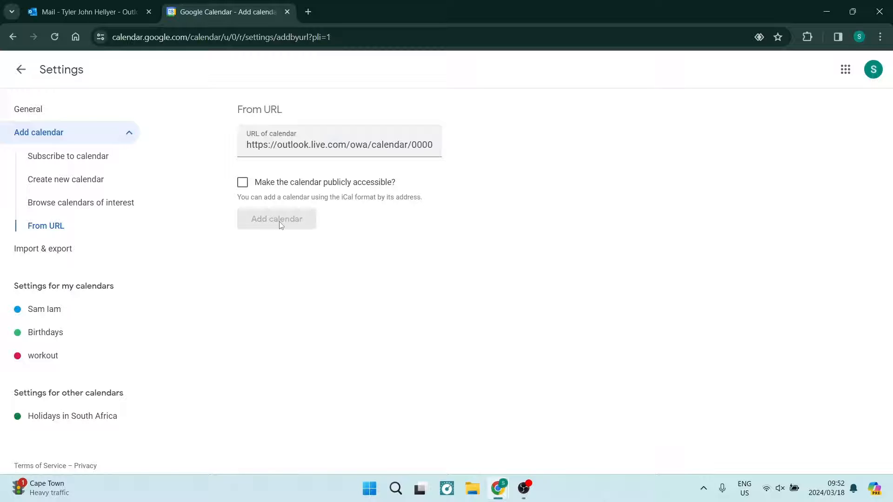
{"action": "left_click", "coordinate": [276, 219]}
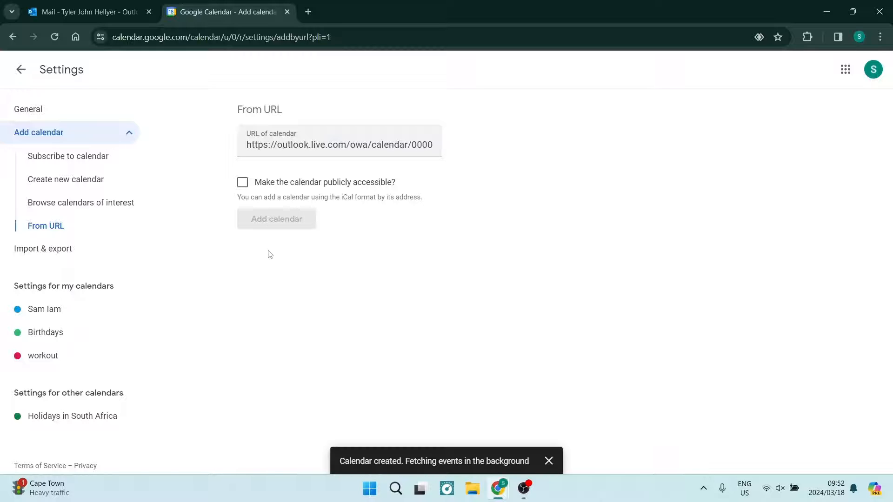
{"action": "left_click", "coordinate": [276, 219]}
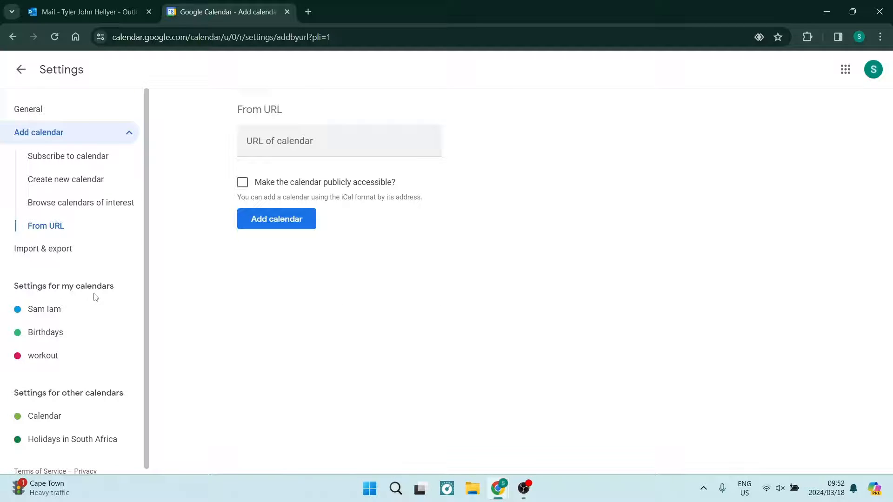
{"action": "left_click", "coordinate": [20, 69]}
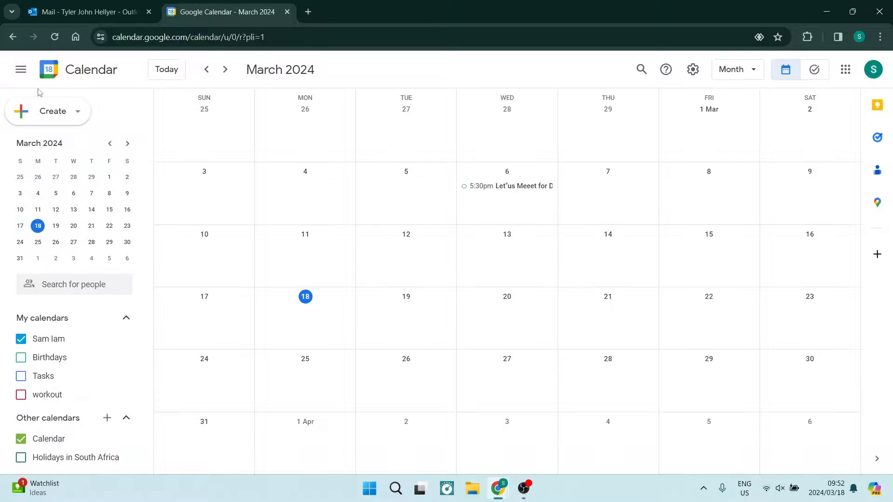
{"action": "mouse_move", "coordinate": [45, 342]}
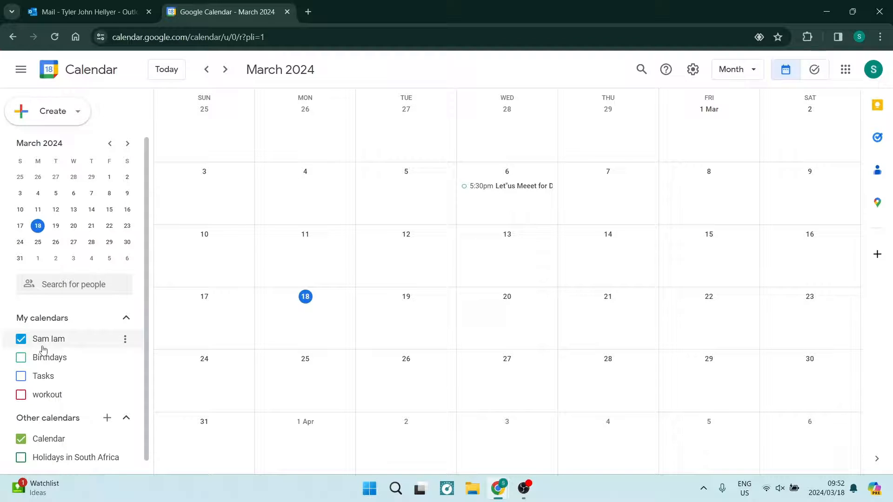
{"action": "mouse_move", "coordinate": [479, 250]}
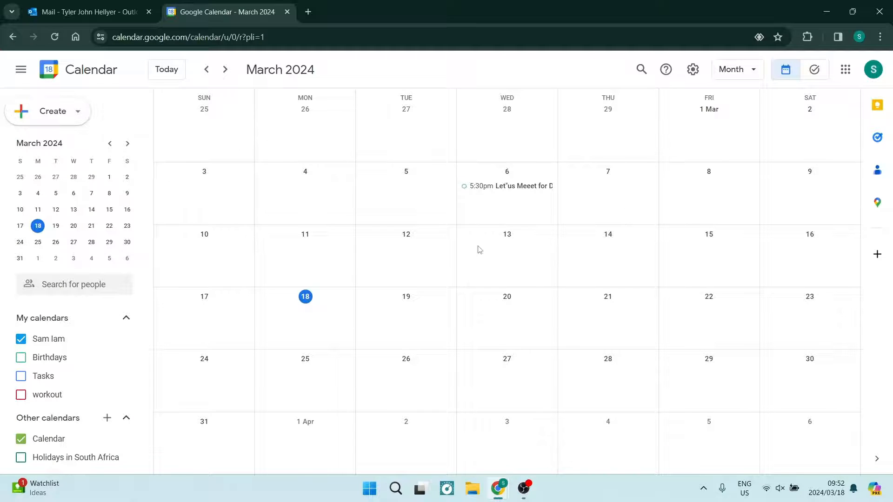
{"action": "mouse_move", "coordinate": [585, 312]}
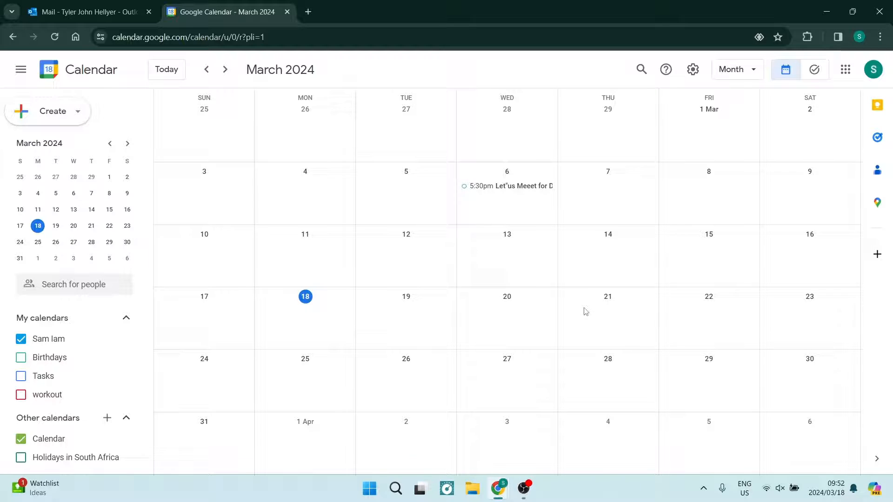
{"action": "mouse_move", "coordinate": [152, 367]}
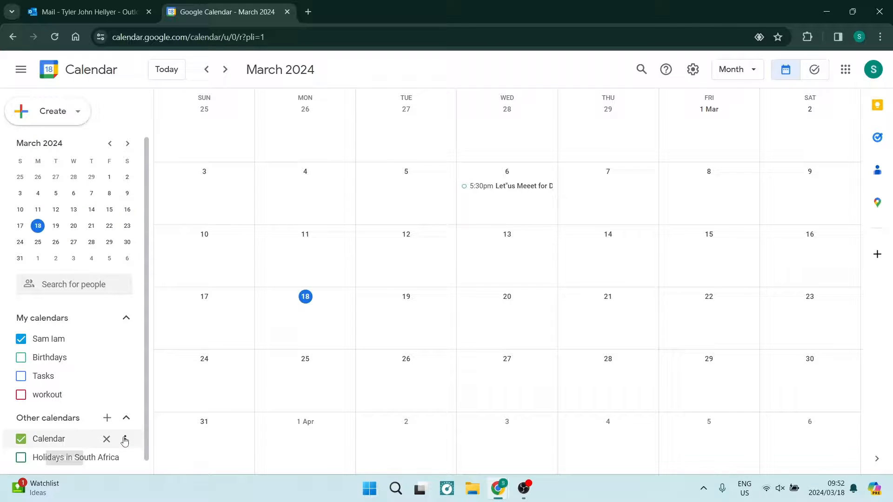
Open Settings for 'Calendar' from its options menu under Other calendars.
{"action": "left_click", "coordinate": [124, 440]}
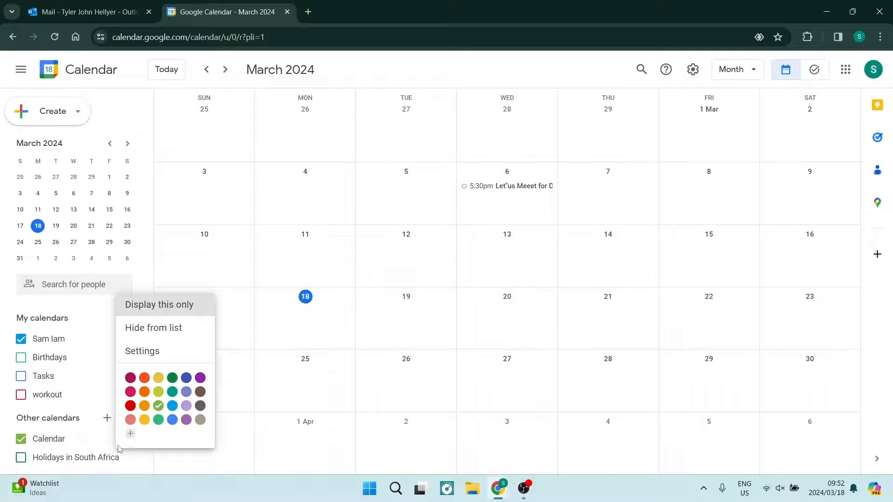
{"action": "mouse_move", "coordinate": [144, 391]}
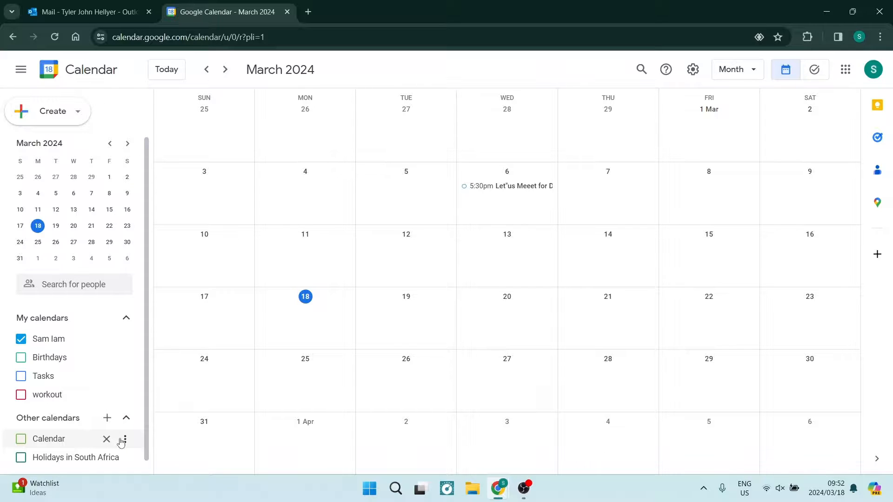
{"action": "left_click", "coordinate": [124, 439]}
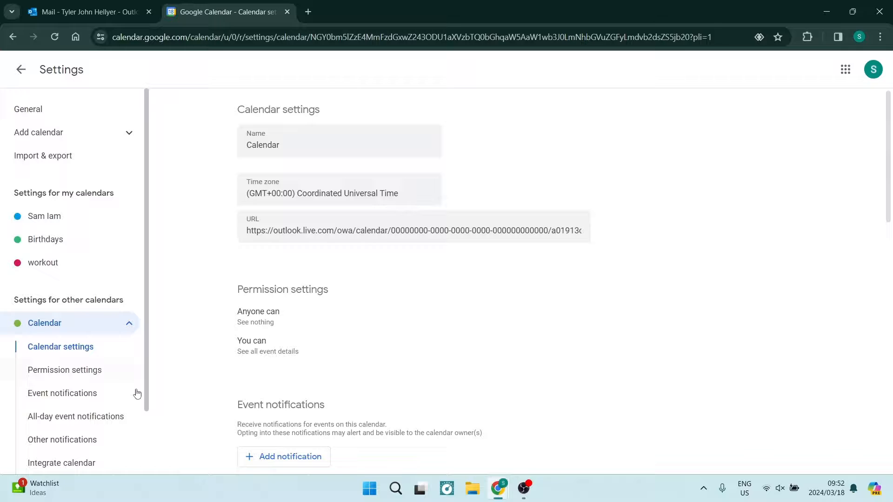
Rename 'Calendar' to 'Outlook Calendar', then return to the month view.
{"action": "left_click", "coordinate": [306, 144]}
{"action": "type", "text": "Outlook "}
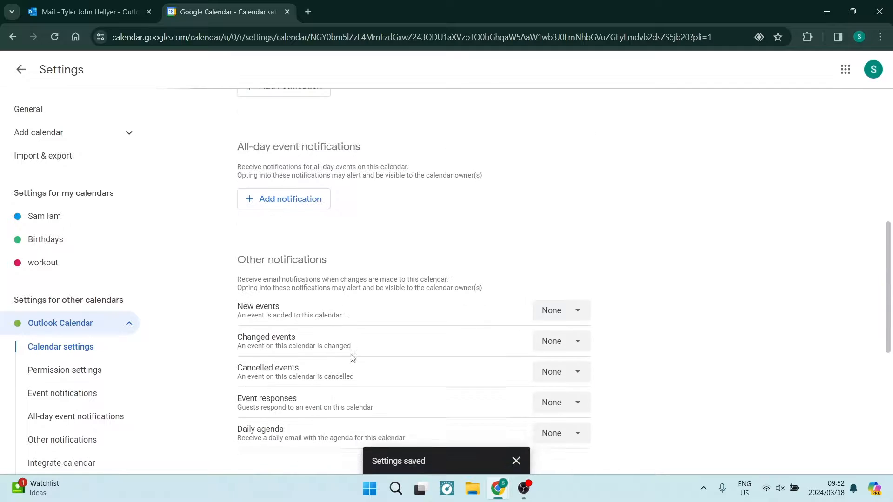
{"action": "left_click", "coordinate": [20, 70]}
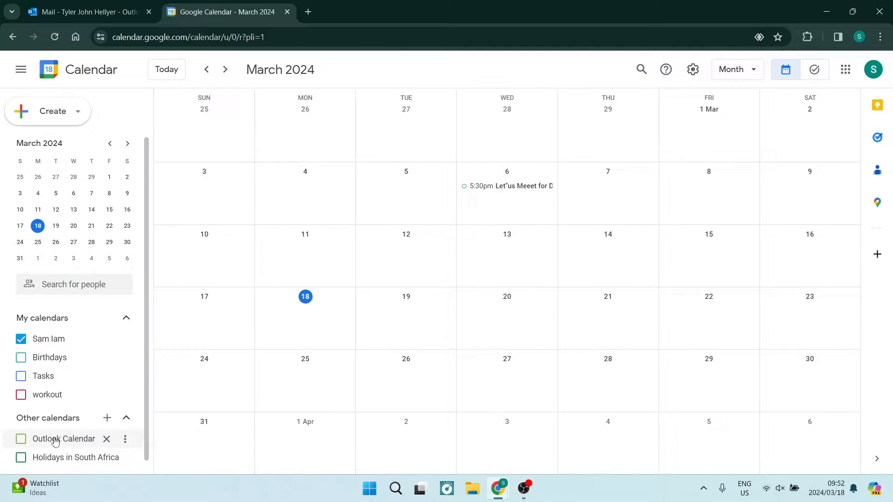
Switch on Outlook Calendar, Birthdays and Tasks in the sidebar.
{"action": "left_click", "coordinate": [20, 438]}
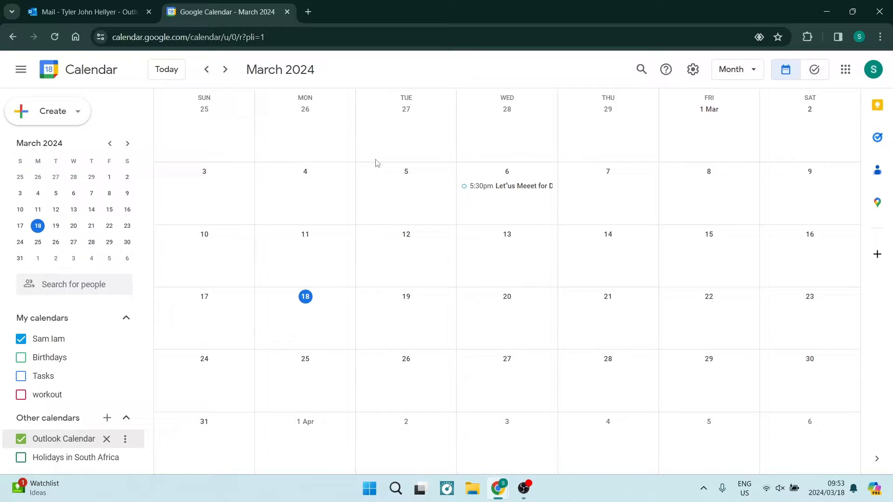
{"action": "mouse_move", "coordinate": [271, 312]}
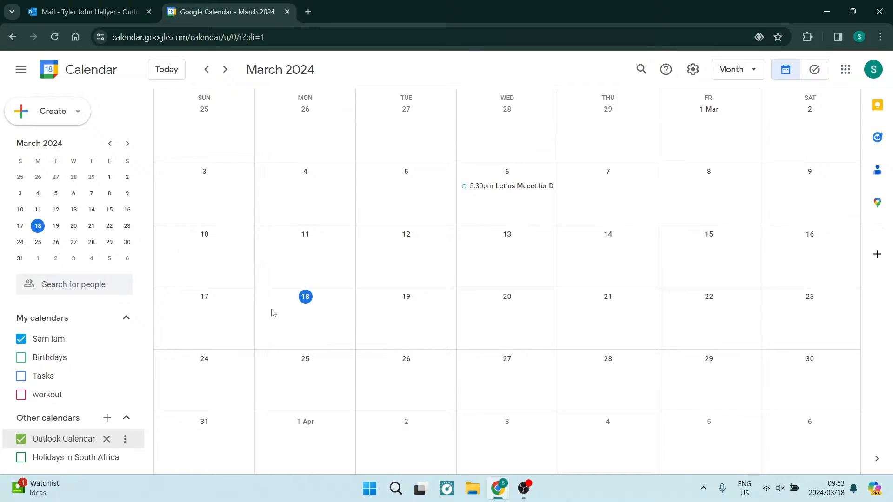
{"action": "mouse_move", "coordinate": [394, 245]}
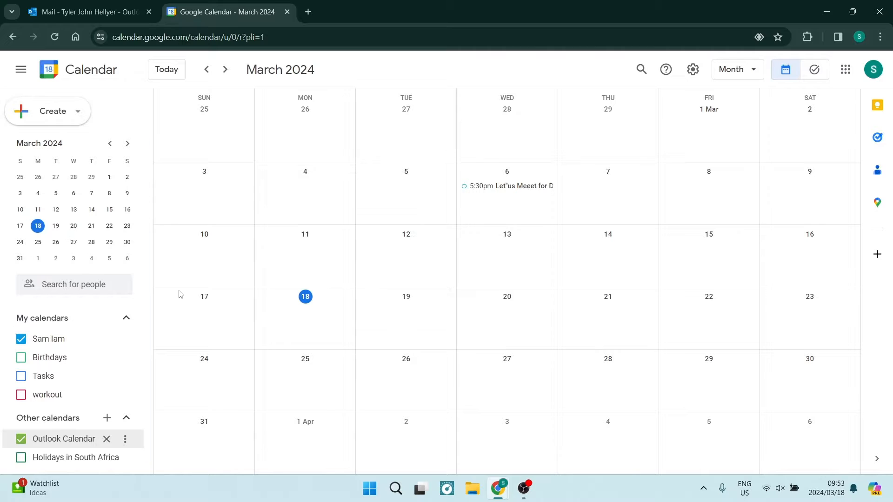
{"action": "left_click", "coordinate": [20, 358]}
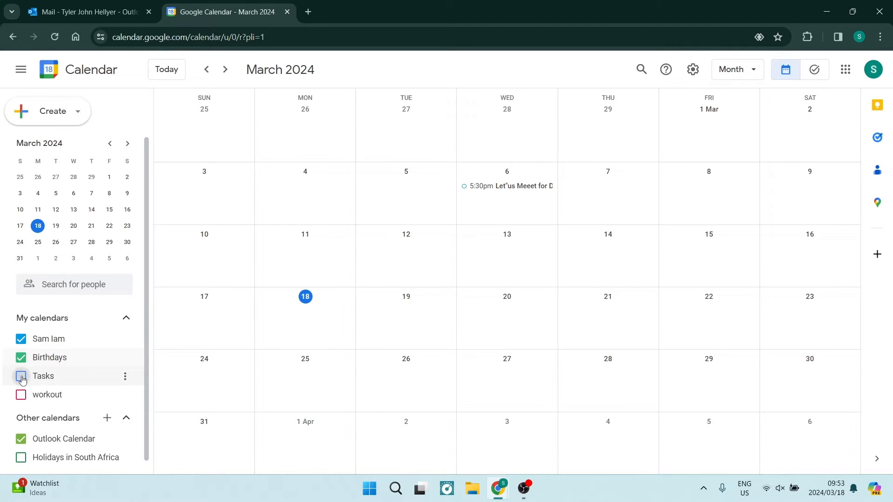
{"action": "left_click", "coordinate": [20, 457]}
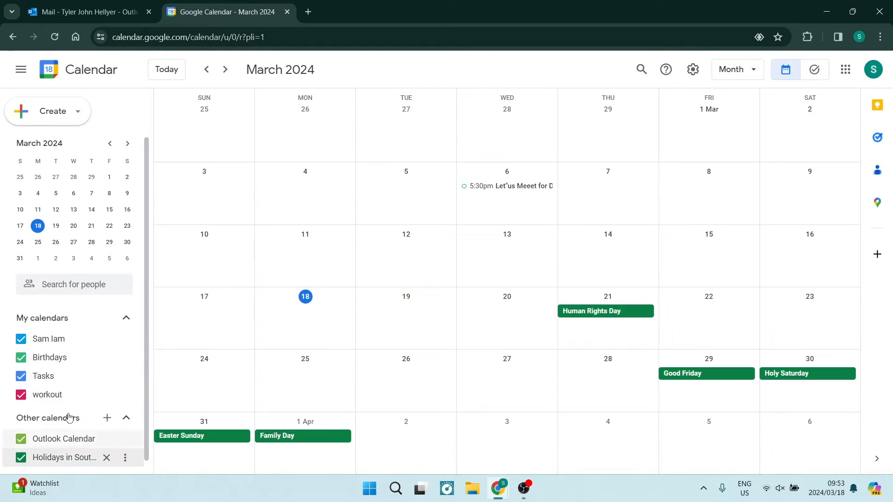